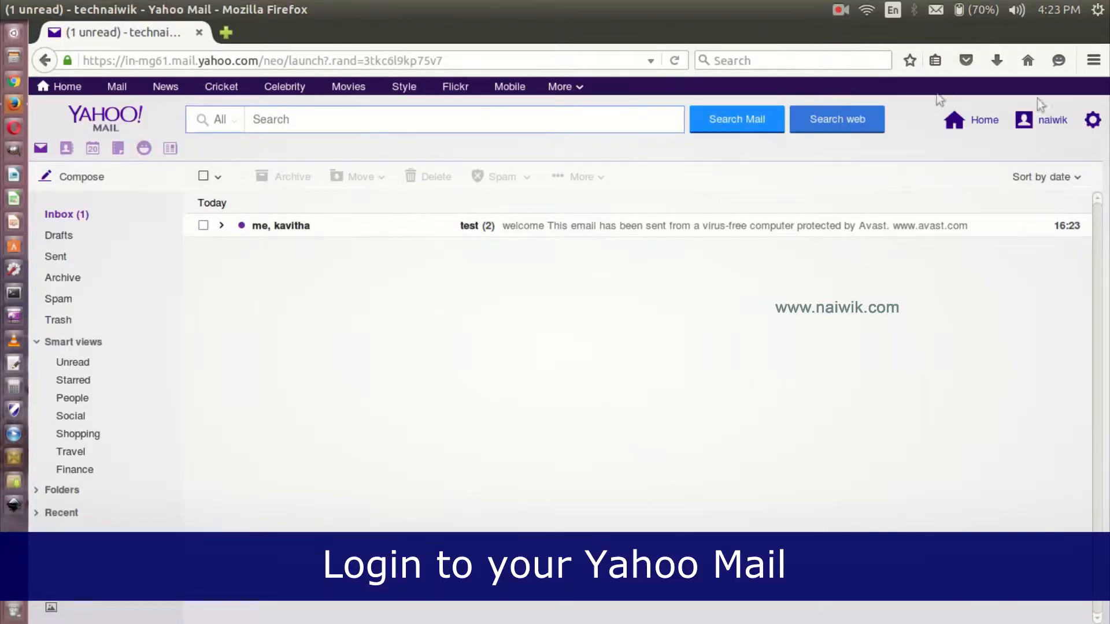
- Open the Yahoo Mail gear menu listing Settings
click(1092, 120)
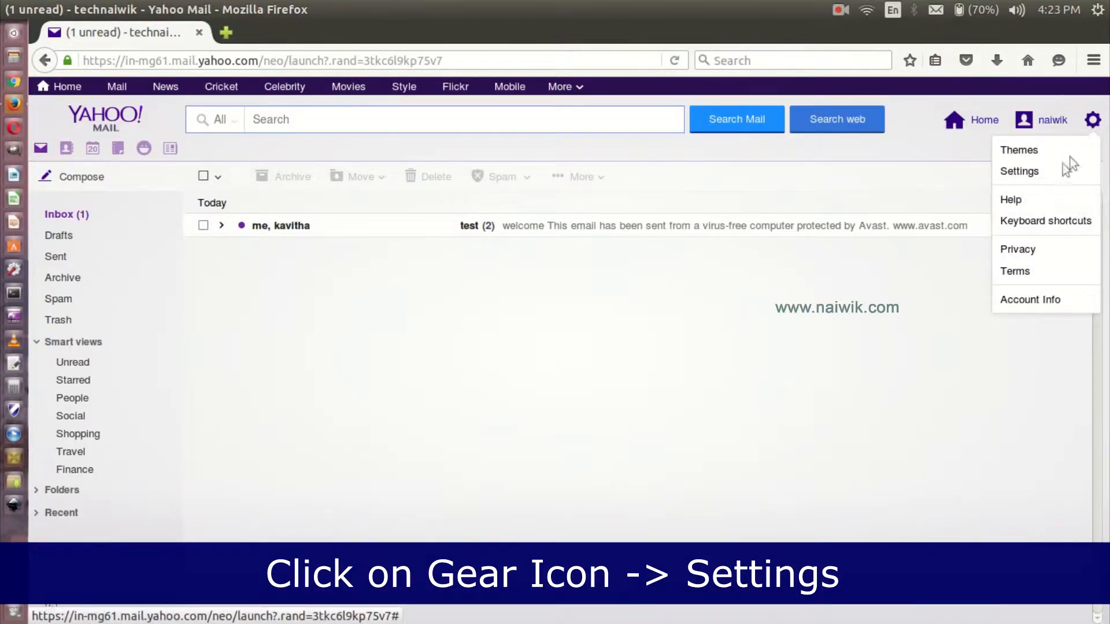
- Enable POP under 'Access your Yahoo Mail elsewhere' in Account settings and save
click(1020, 171)
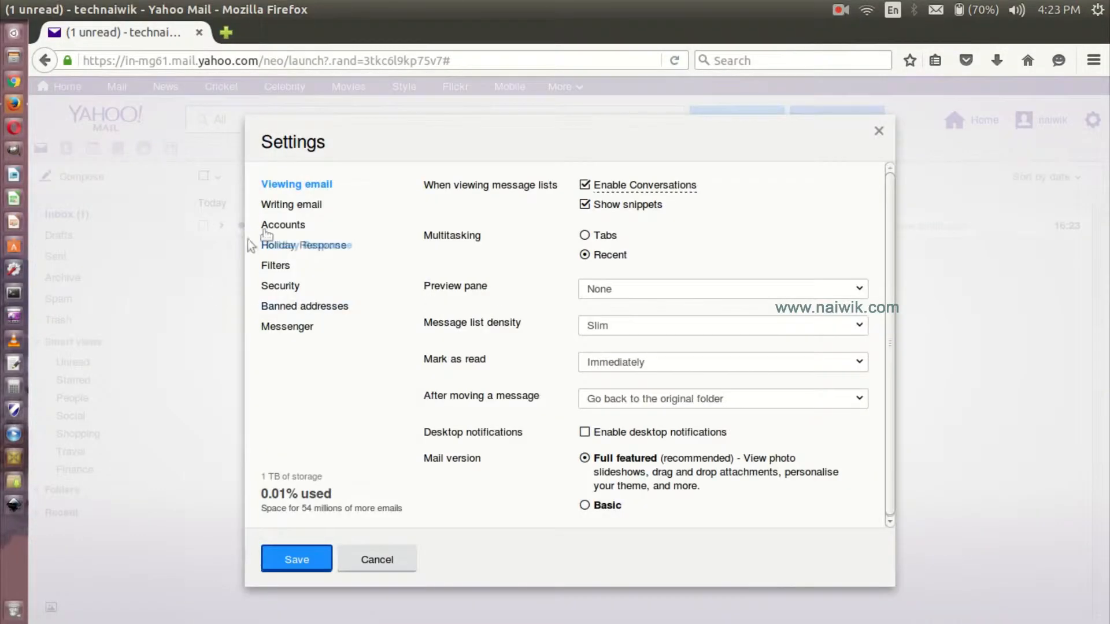
click(284, 224)
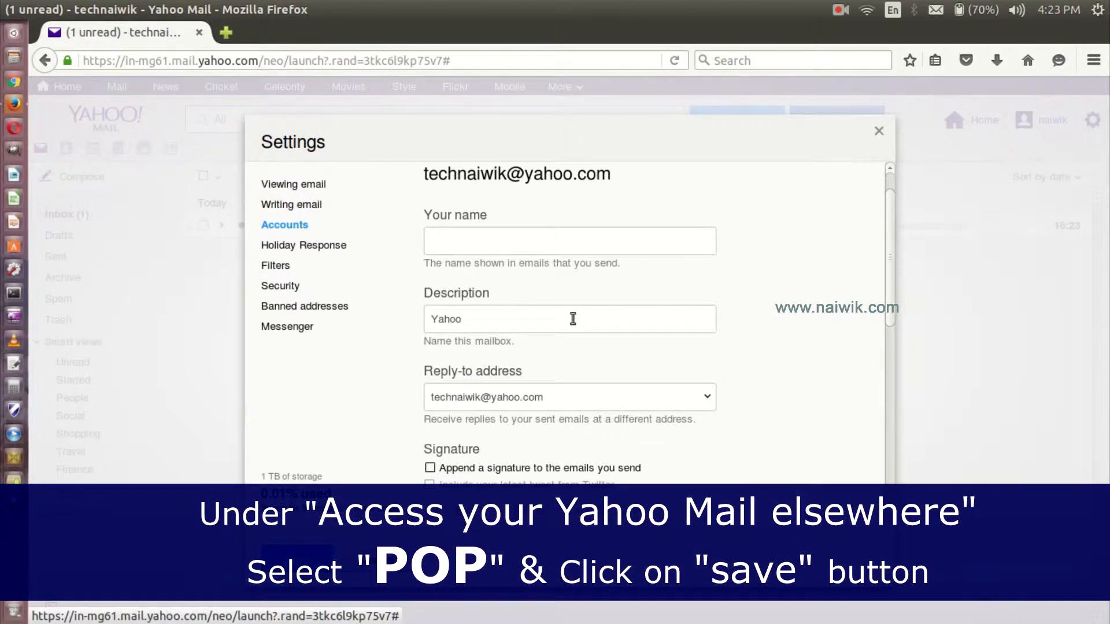
scroll(down, 3)
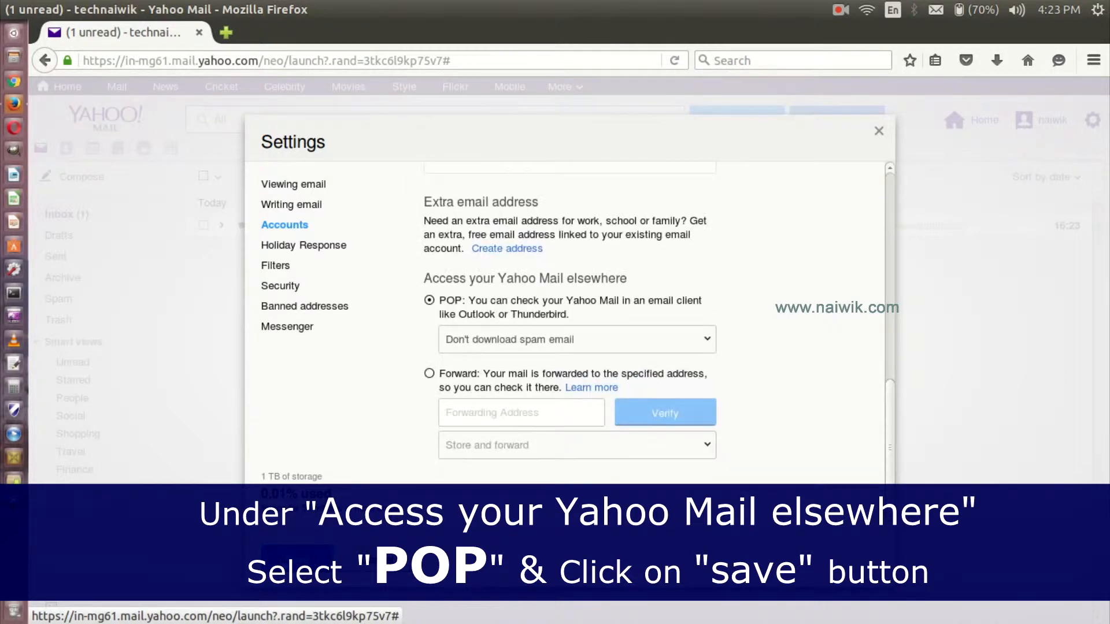
click(878, 131)
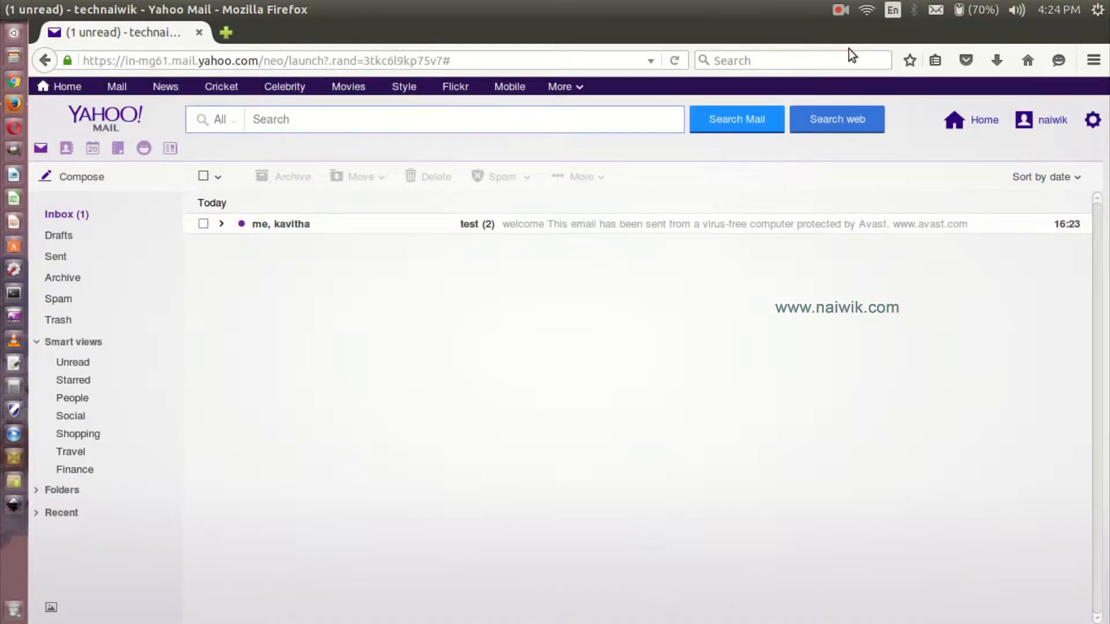
click(14, 32)
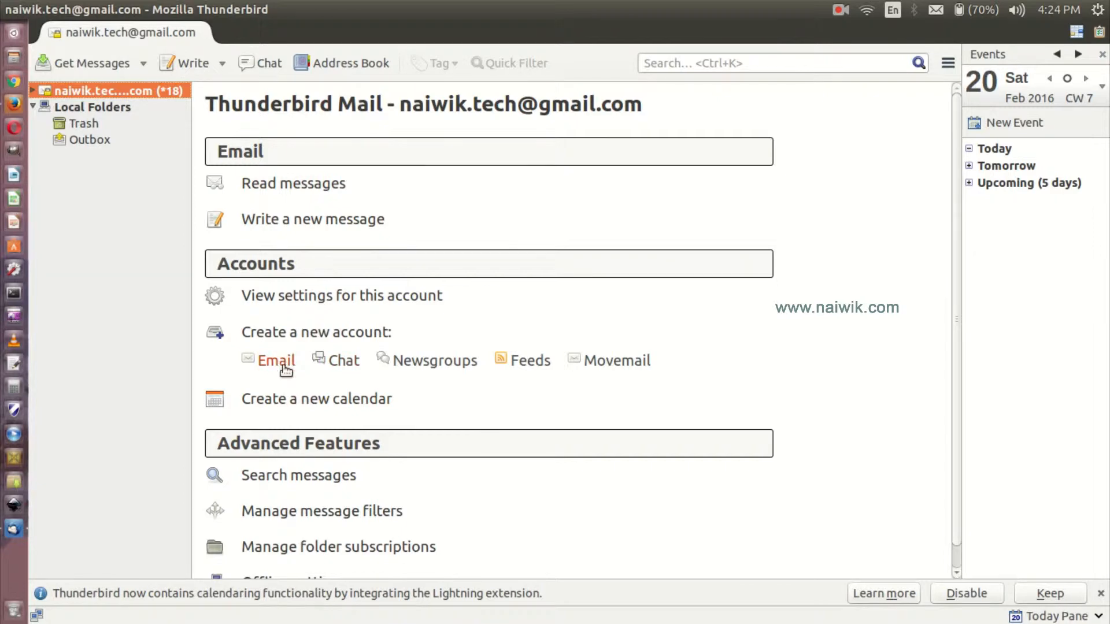
- Create a new email account with the Yahoo name, address and password, and find its configuration
click(276, 361)
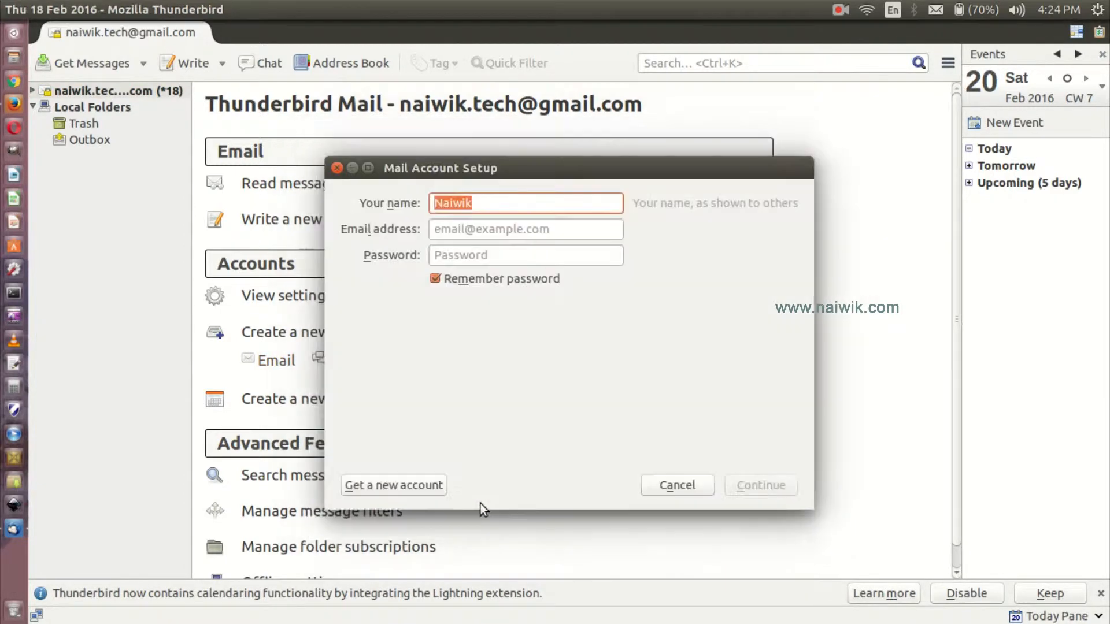
click(526, 202)
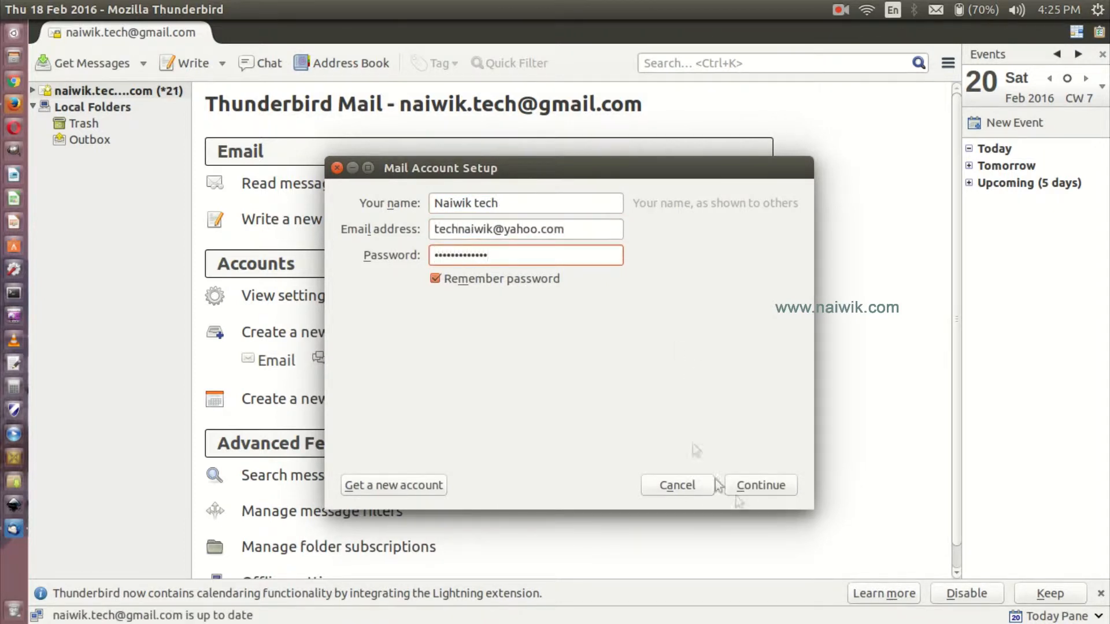
click(759, 485)
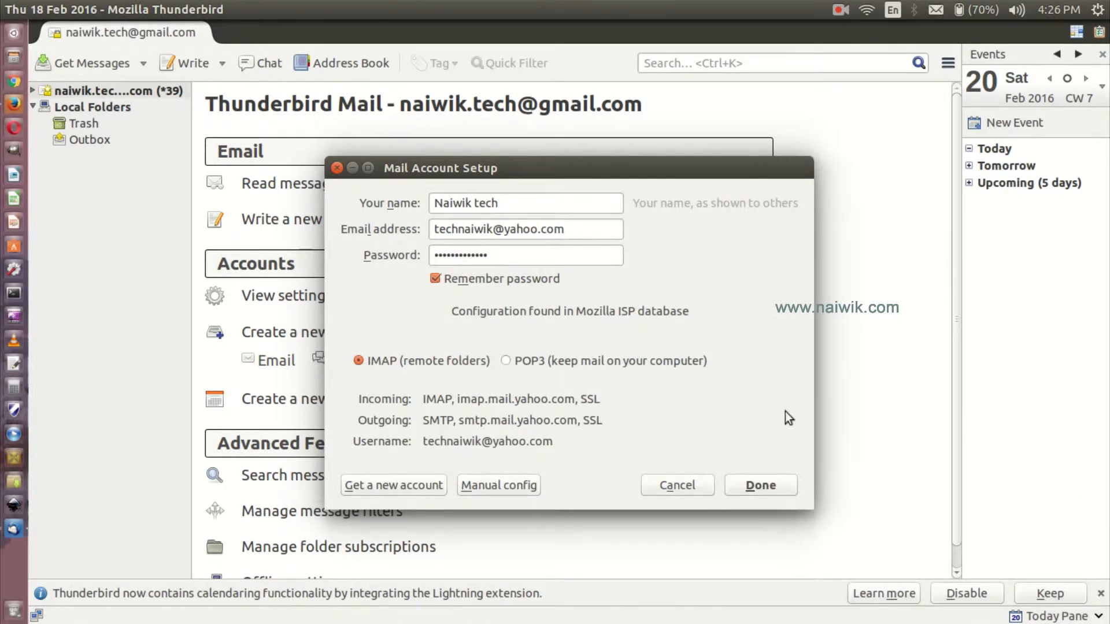
- Choose POP3 and show manual config with ports 995 incoming and 465 outgoing
click(505, 361)
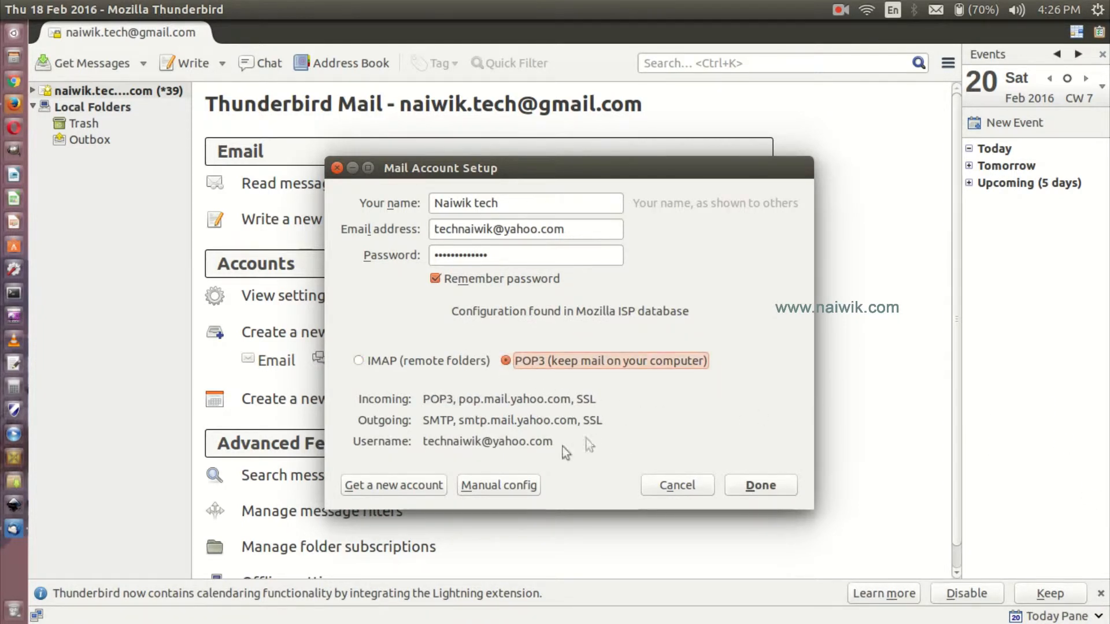
click(498, 485)
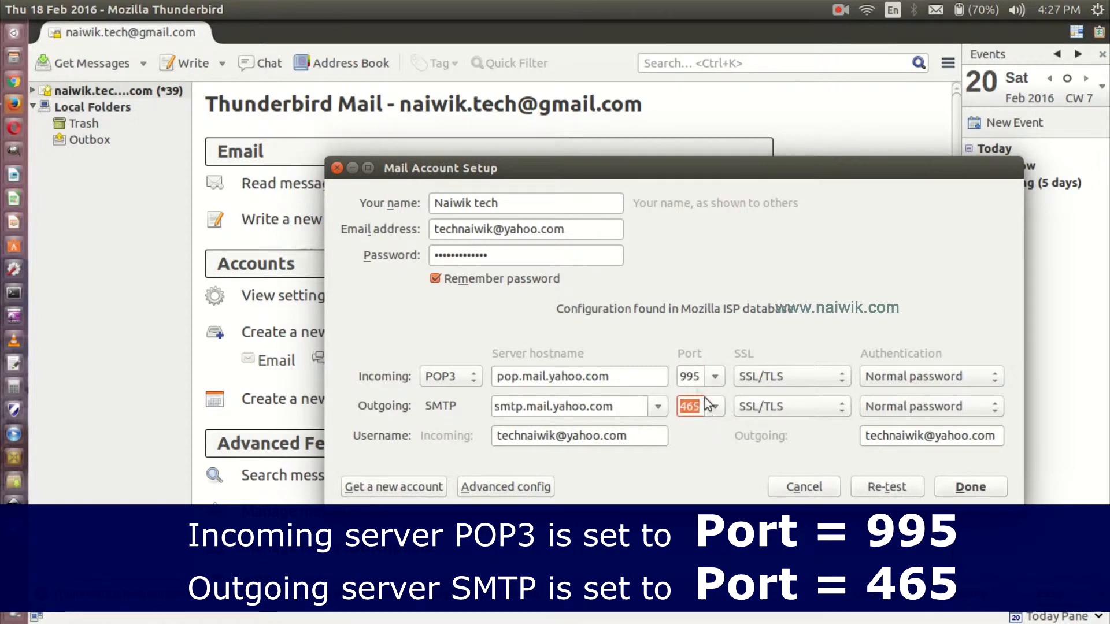
- Create the Yahoo POP3 account and view its Inbox with two messages
click(970, 486)
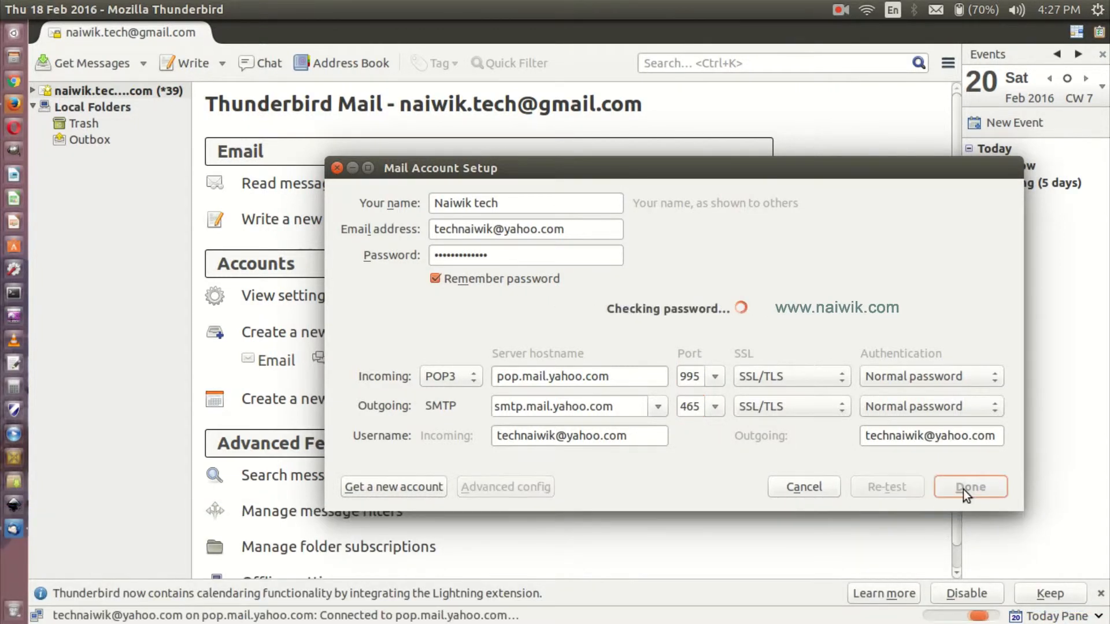
click(970, 486)
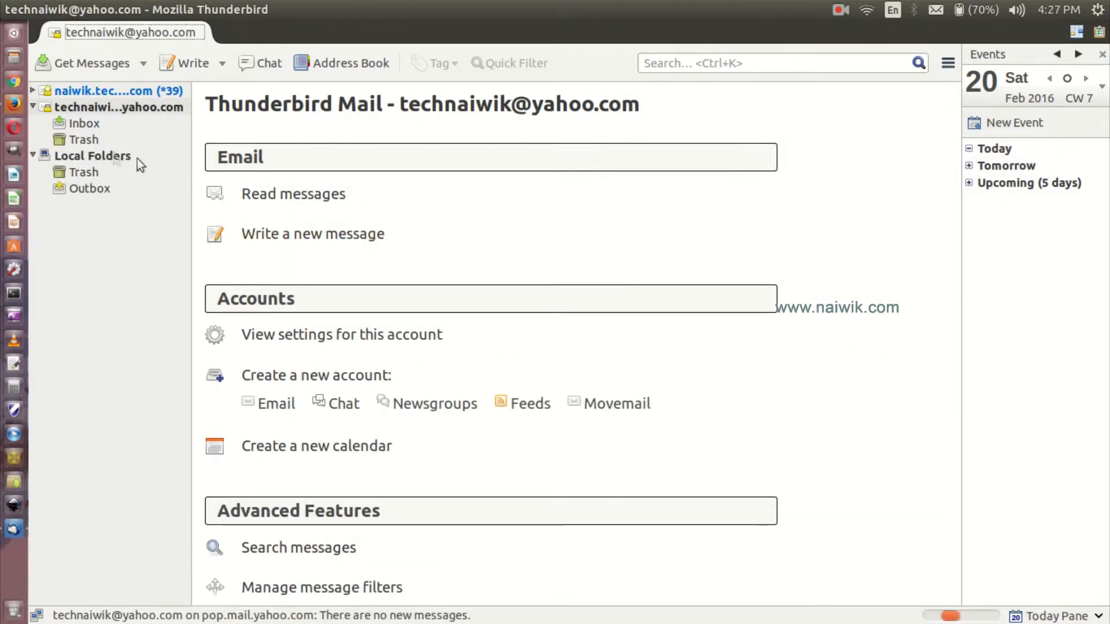
click(85, 122)
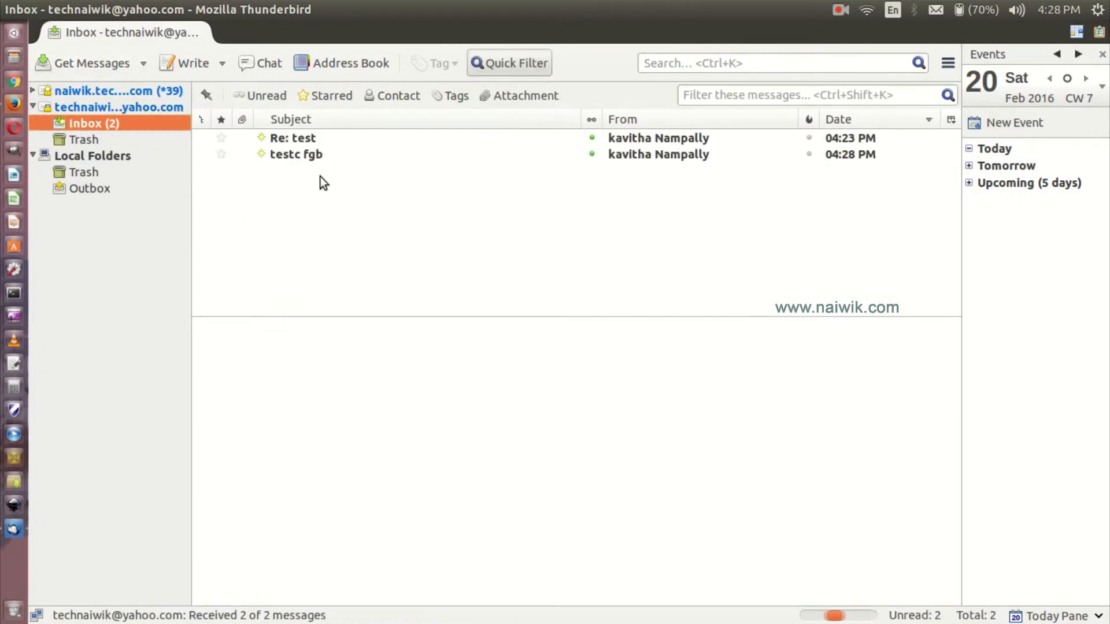